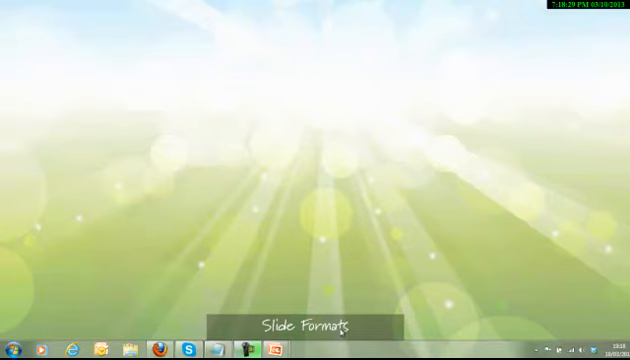
mouse_move(528, 296)
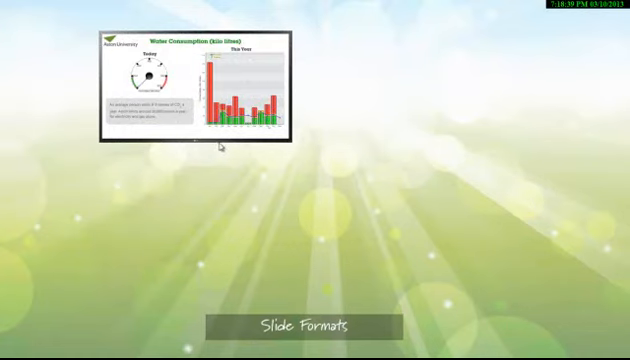
mouse_move(276, 68)
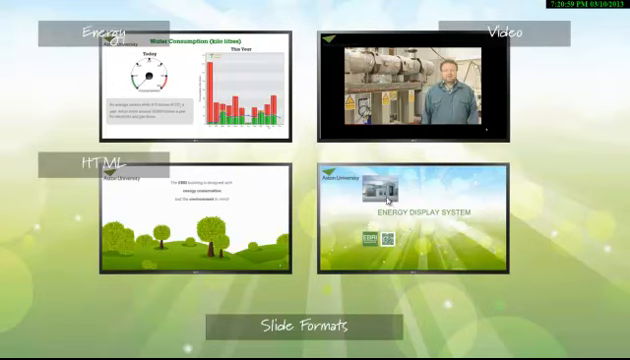
mouse_move(440, 190)
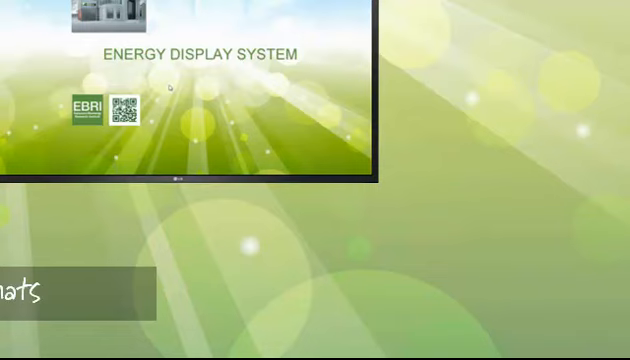
mouse_move(248, 60)
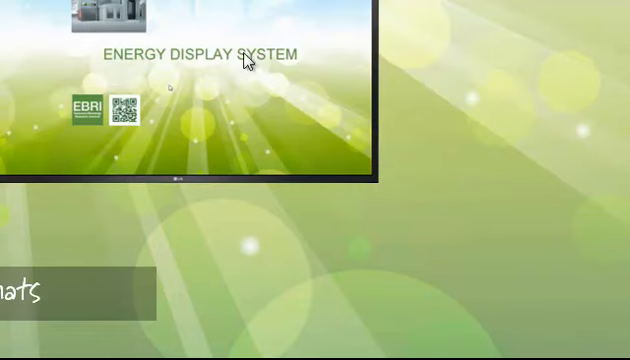